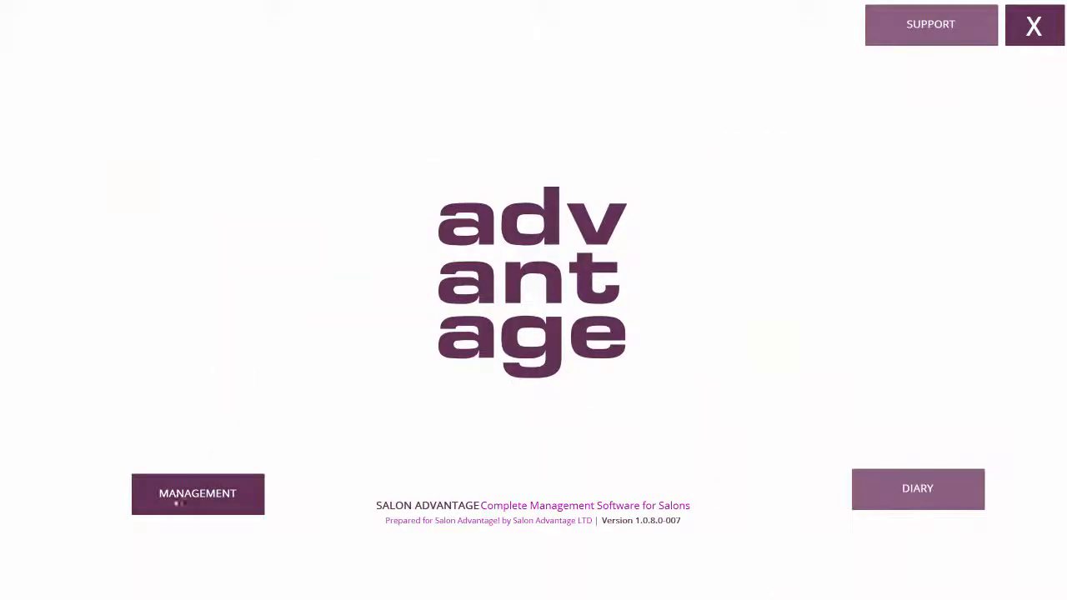
# Add a course unit named 'Bookings' under Management > Services > Course Units
pyautogui.click(197, 494)
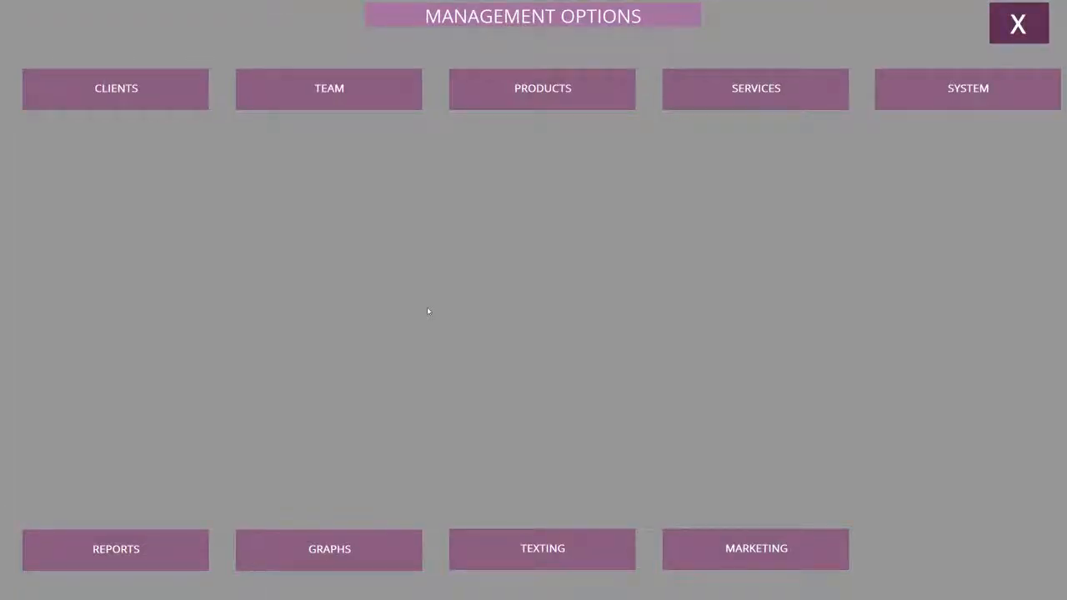
pyautogui.moveTo(755, 88)
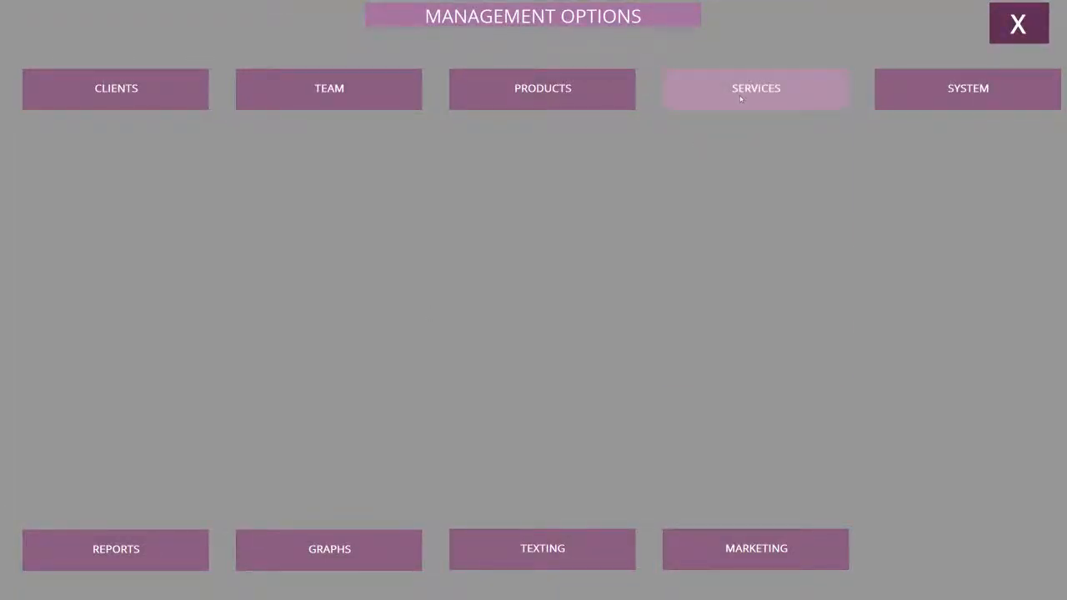
pyautogui.click(755, 88)
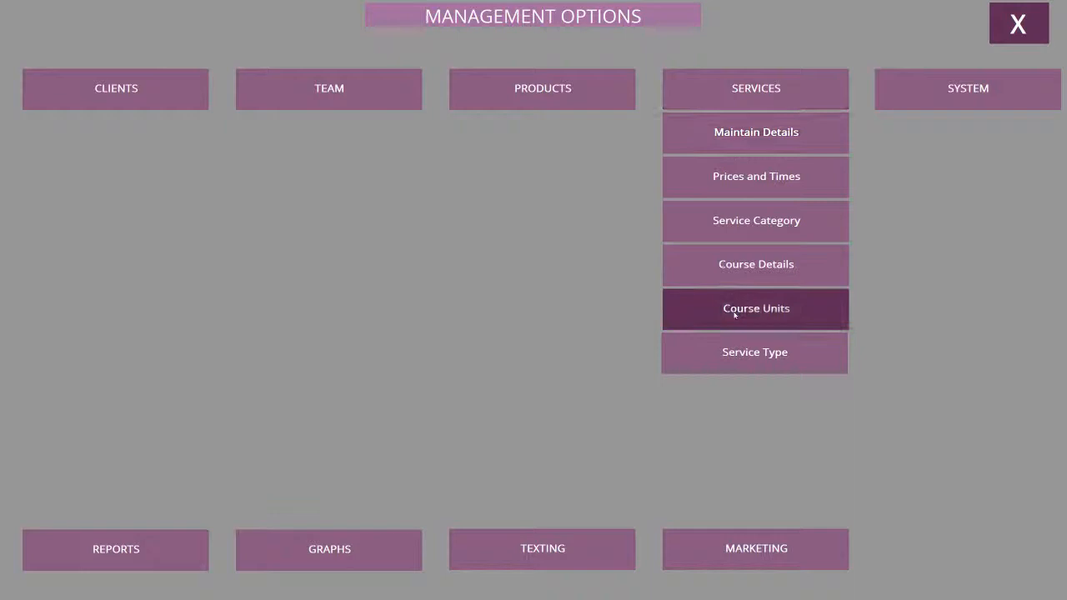
pyautogui.click(755, 308)
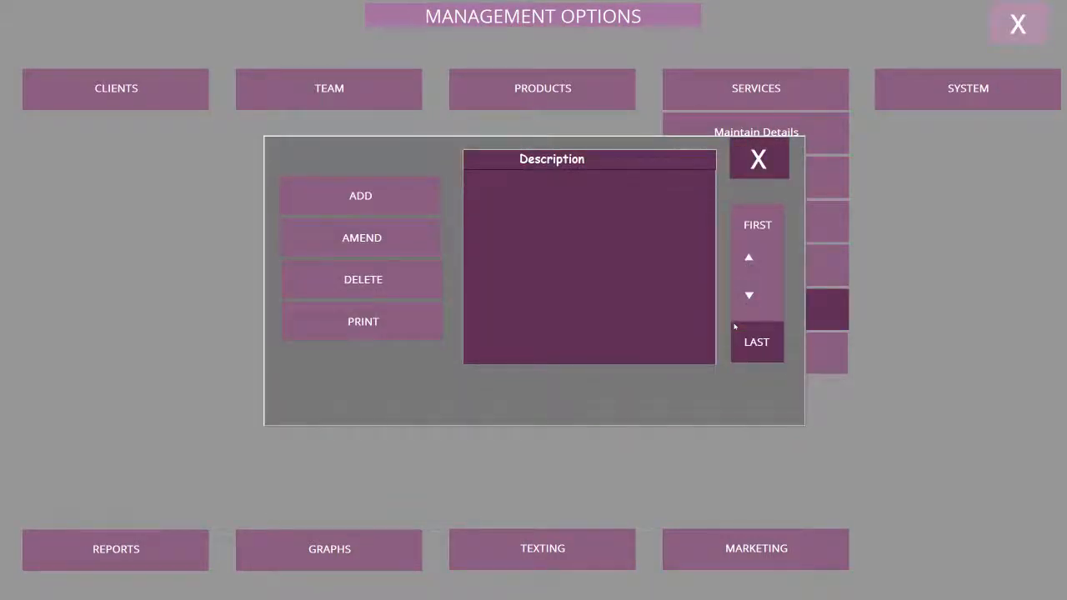
pyautogui.click(360, 195)
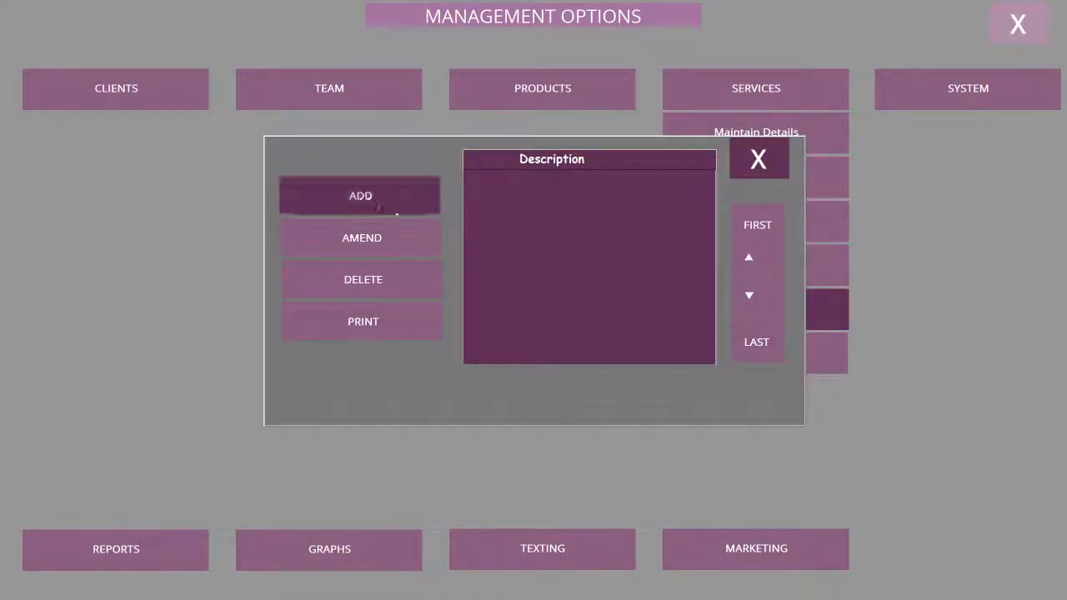
pyautogui.click(360, 195)
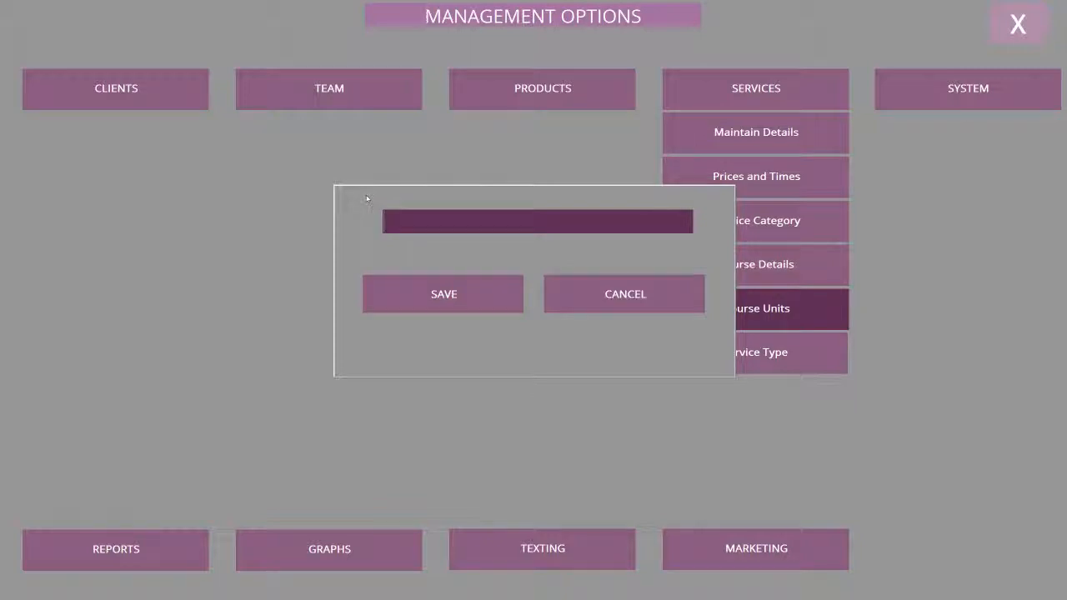
pyautogui.write('Bookin')
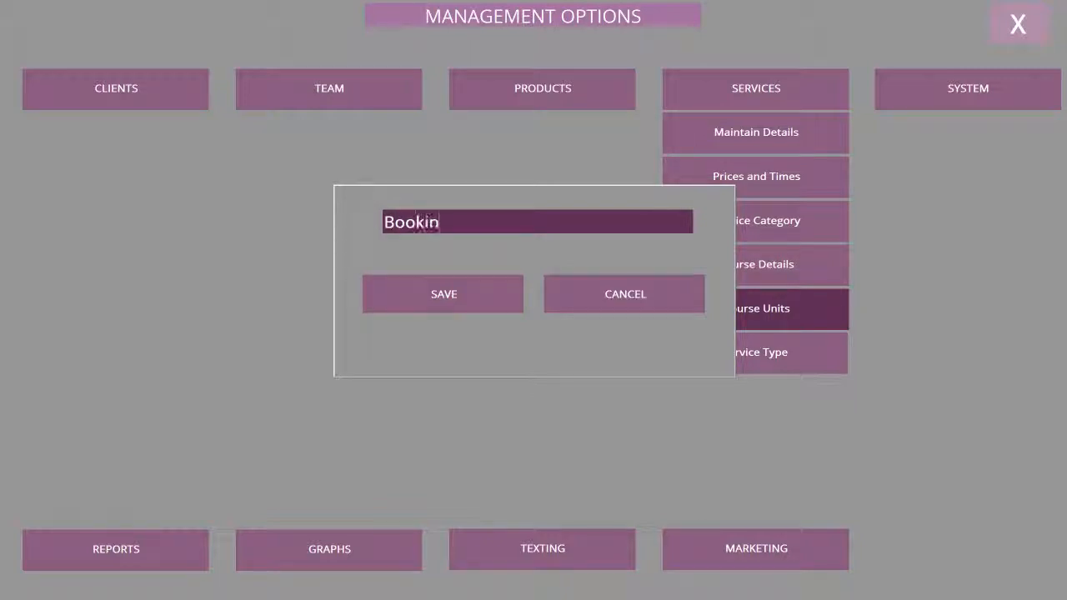
pyautogui.write('gs')
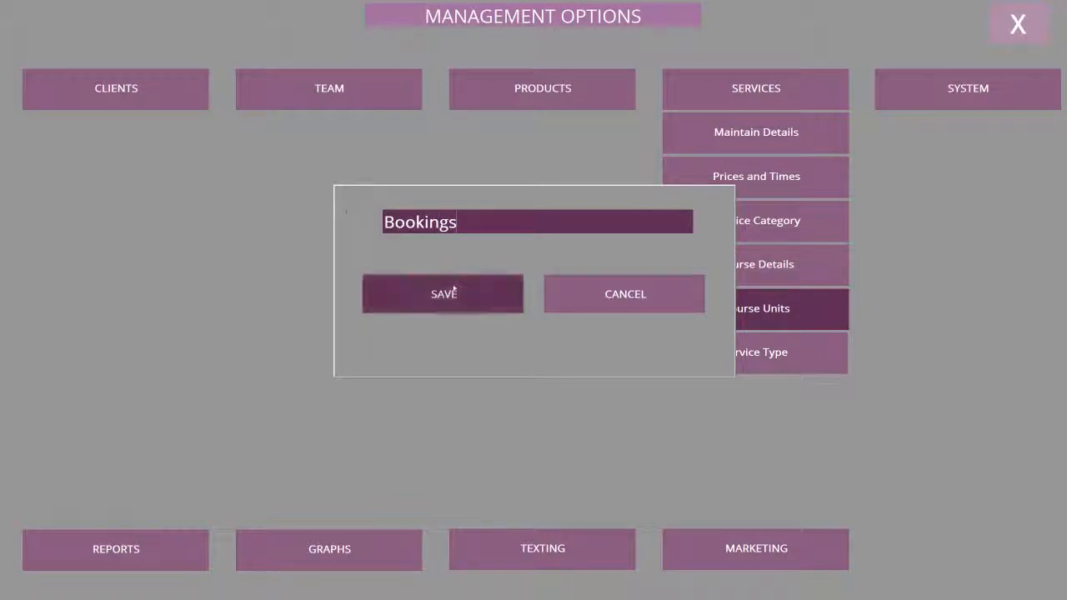
pyautogui.click(443, 294)
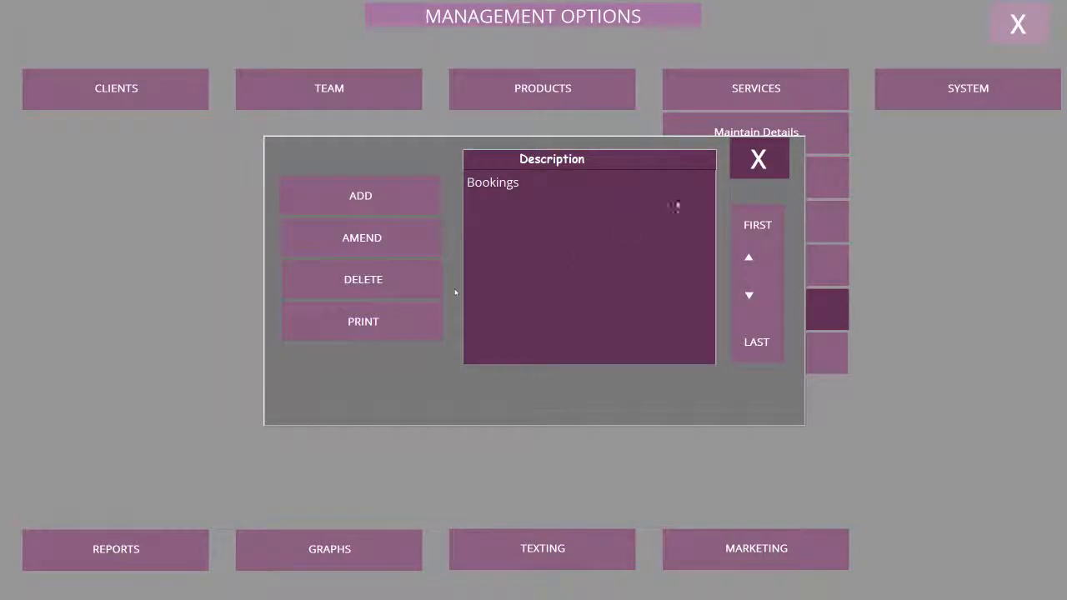
# Create the 'c-Facial Course' category, marked as a course, with Bookings units and Beauty type
pyautogui.click(756, 224)
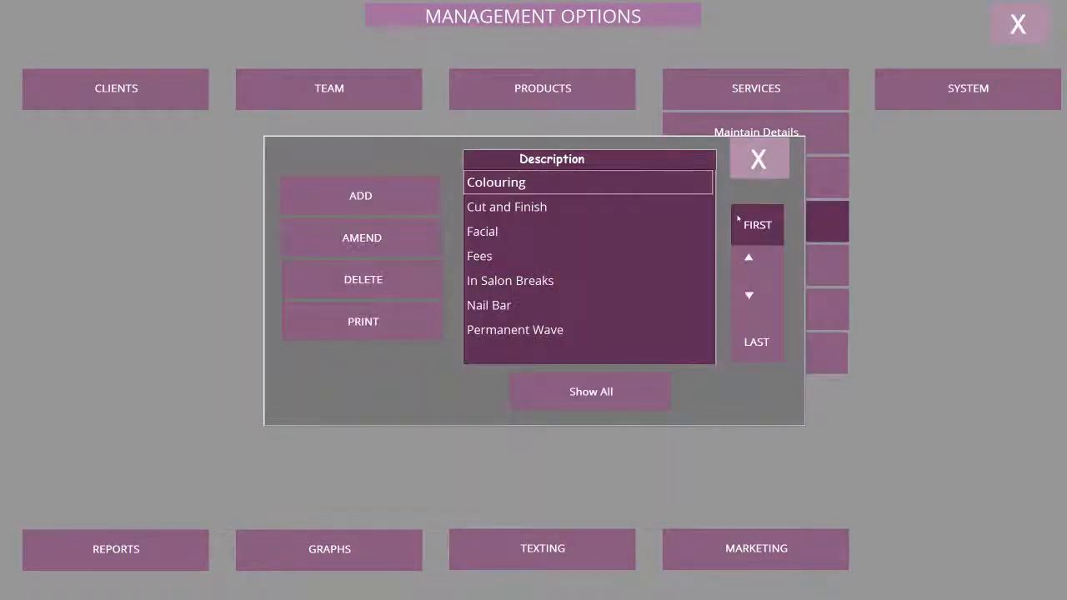
pyautogui.click(360, 195)
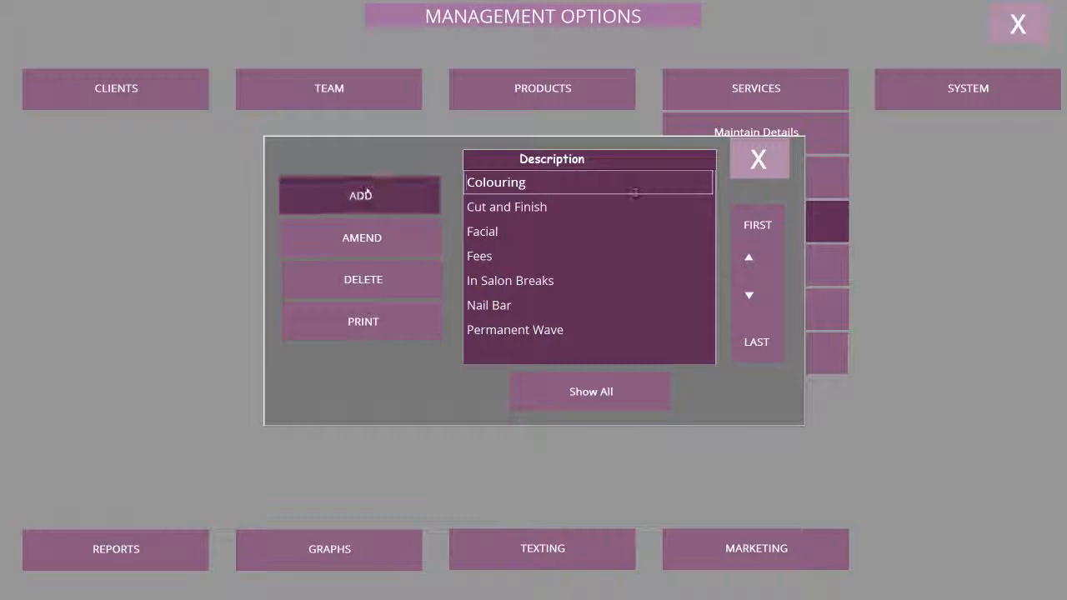
pyautogui.click(359, 194)
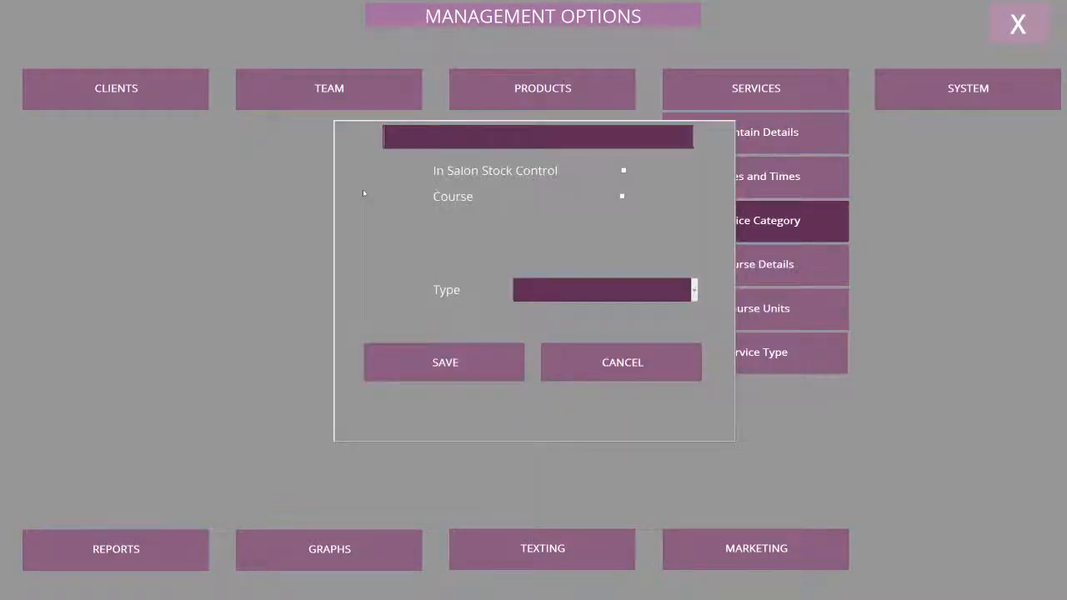
pyautogui.write('C')
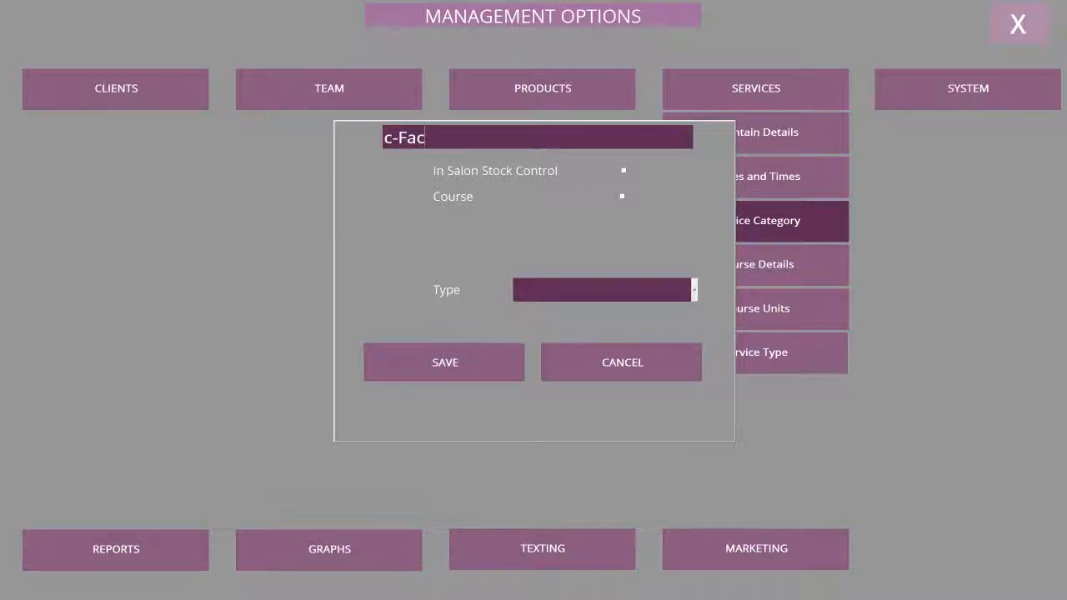
pyautogui.write('ial')
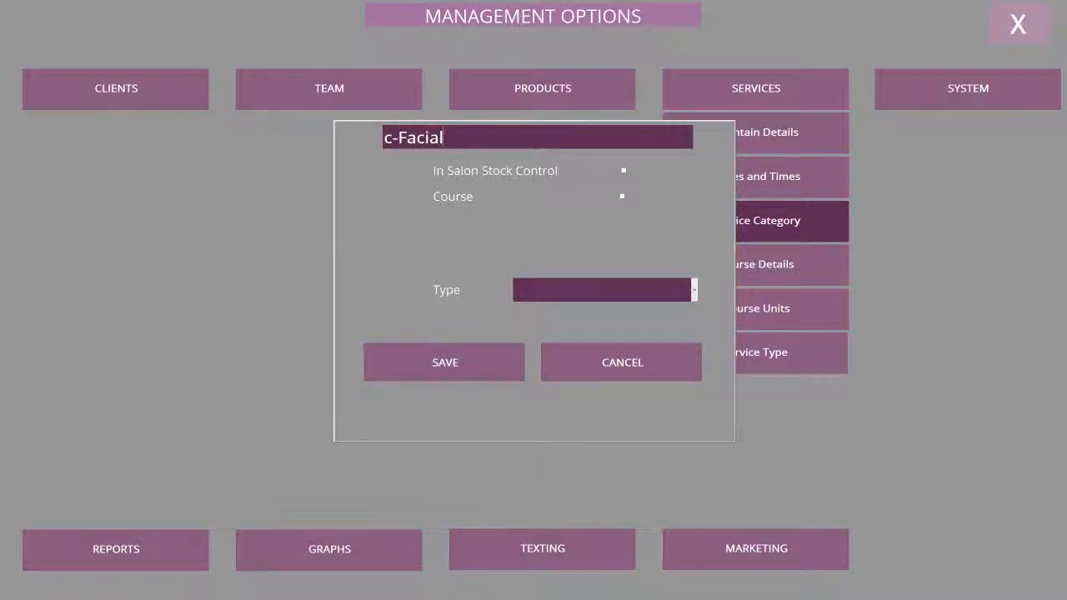
pyautogui.write('Course')
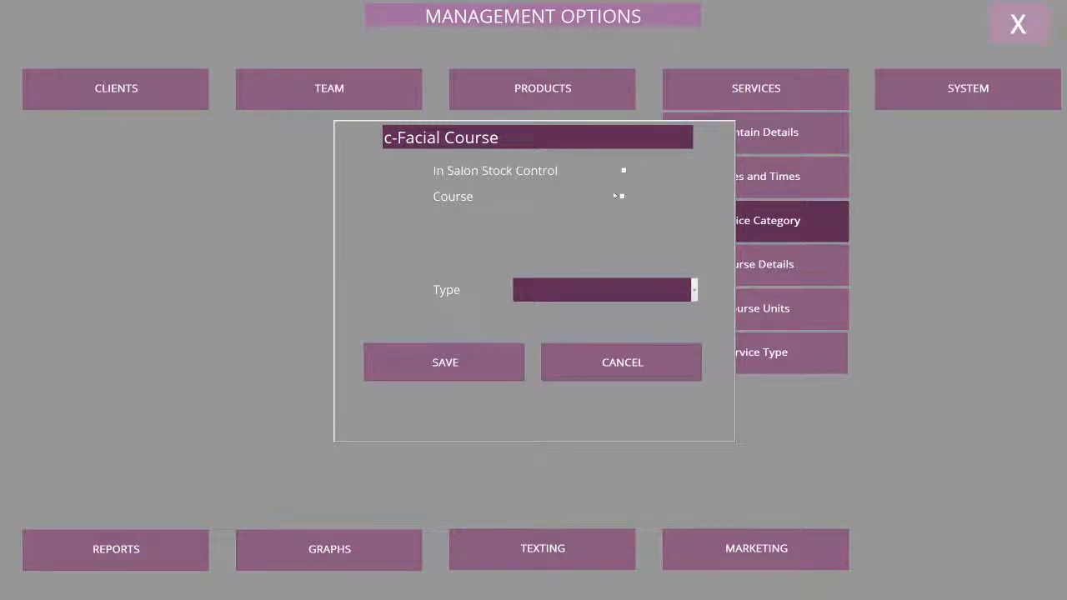
pyautogui.click(621, 196)
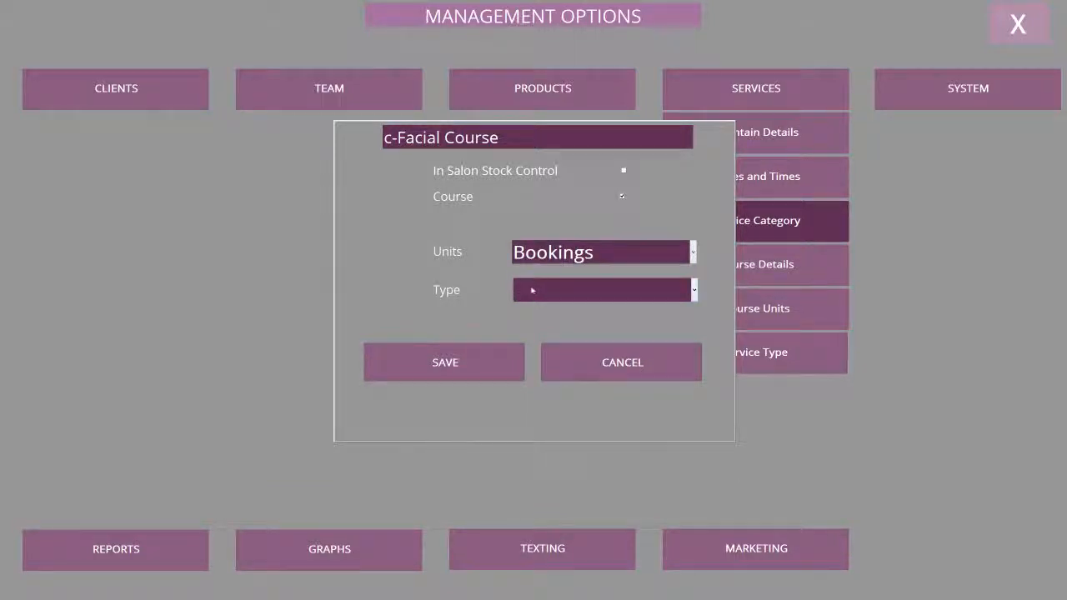
pyautogui.click(601, 290)
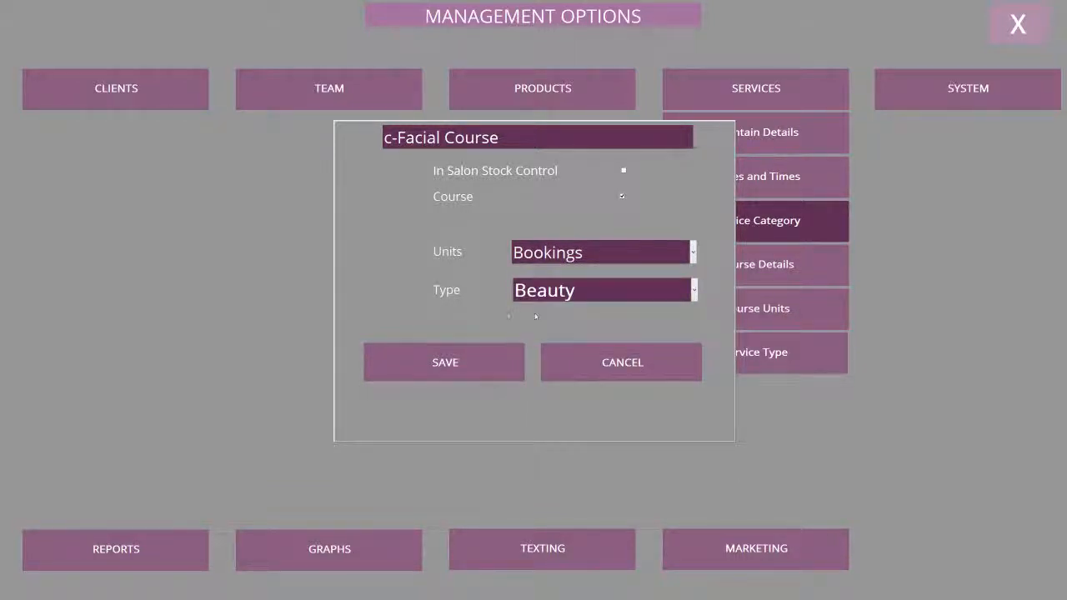
pyautogui.click(621, 362)
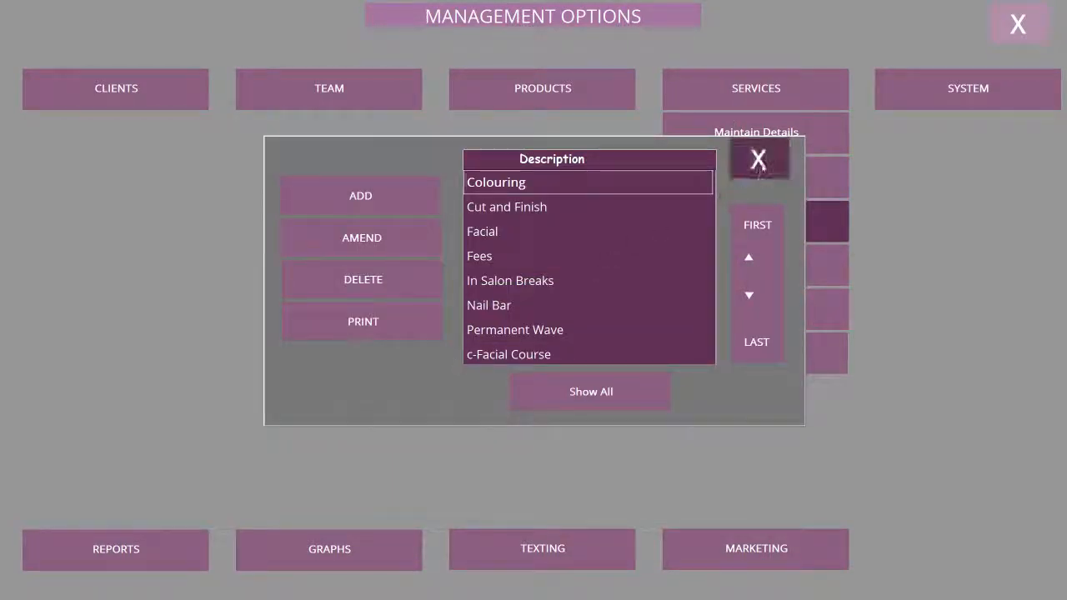
pyautogui.click(757, 158)
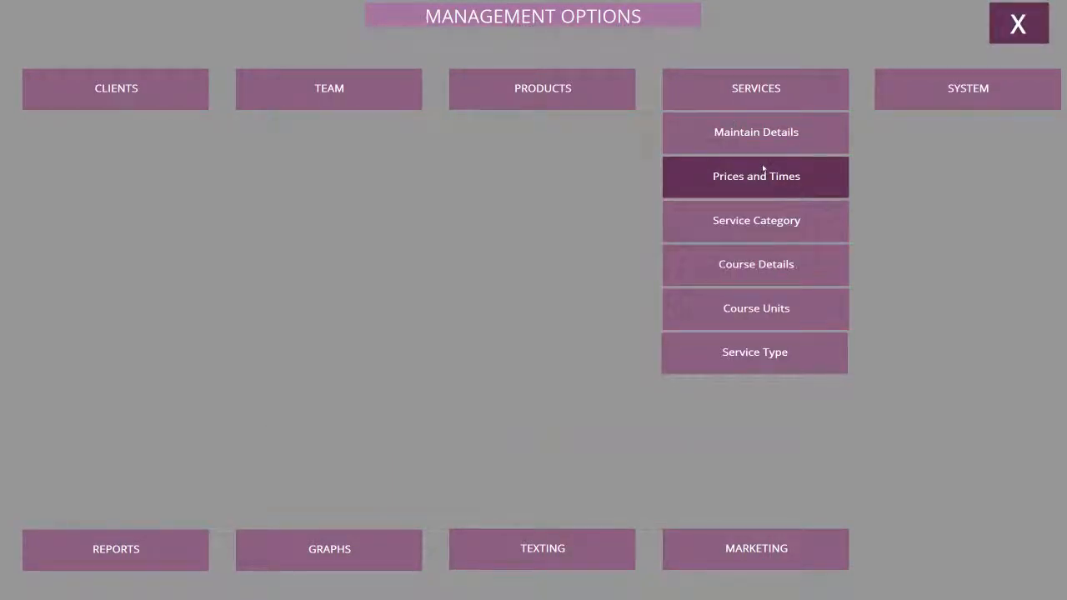
# Set the Therapist price of the course's Deep Cleanse x 6 sale to 150.00
pyautogui.click(755, 263)
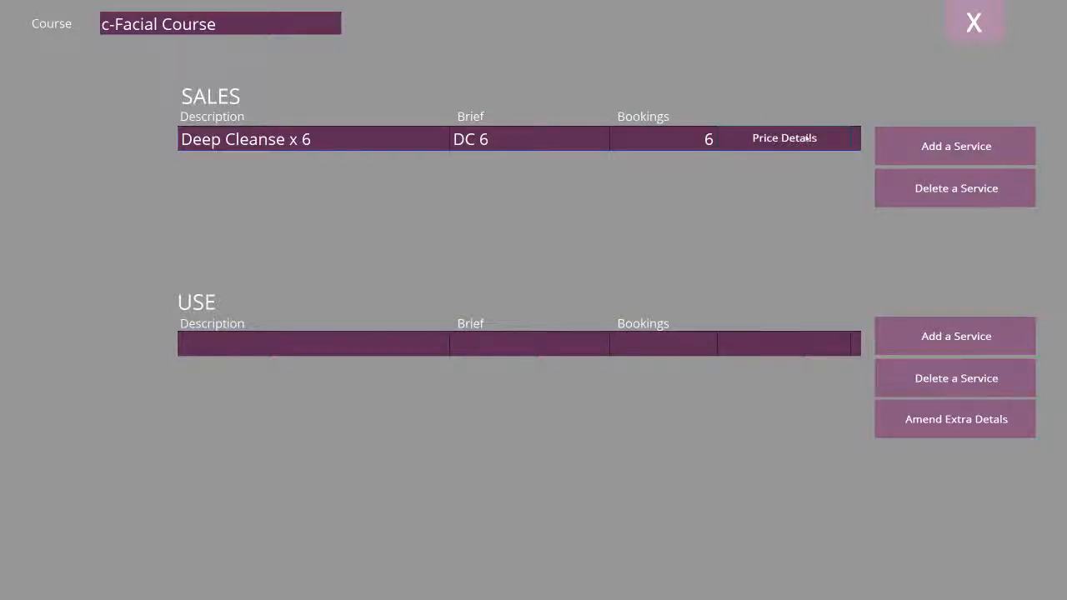
pyautogui.click(783, 138)
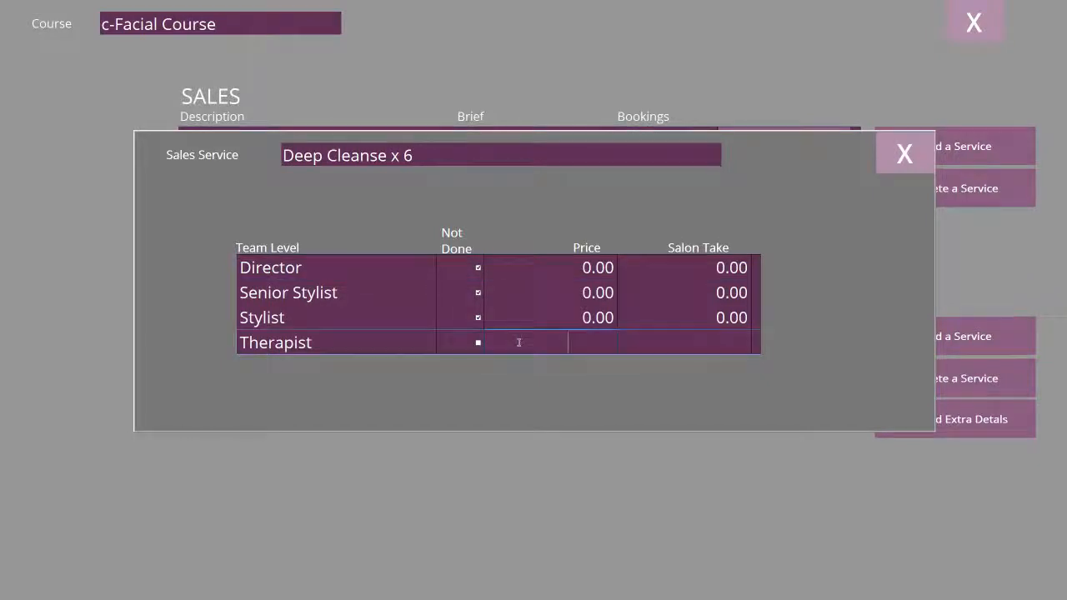
pyautogui.write('150.00')
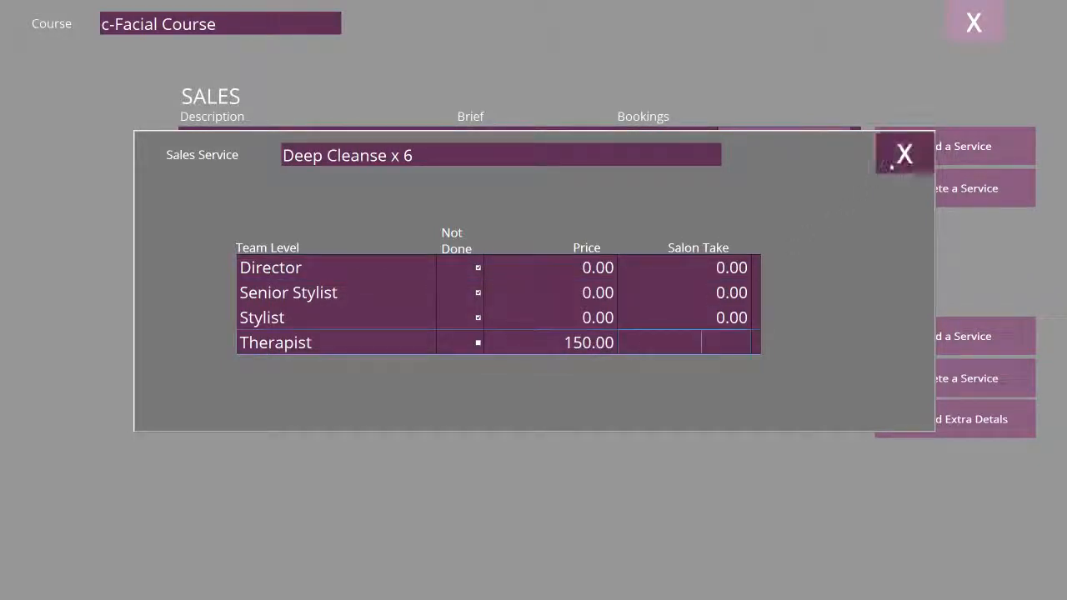
pyautogui.click(905, 153)
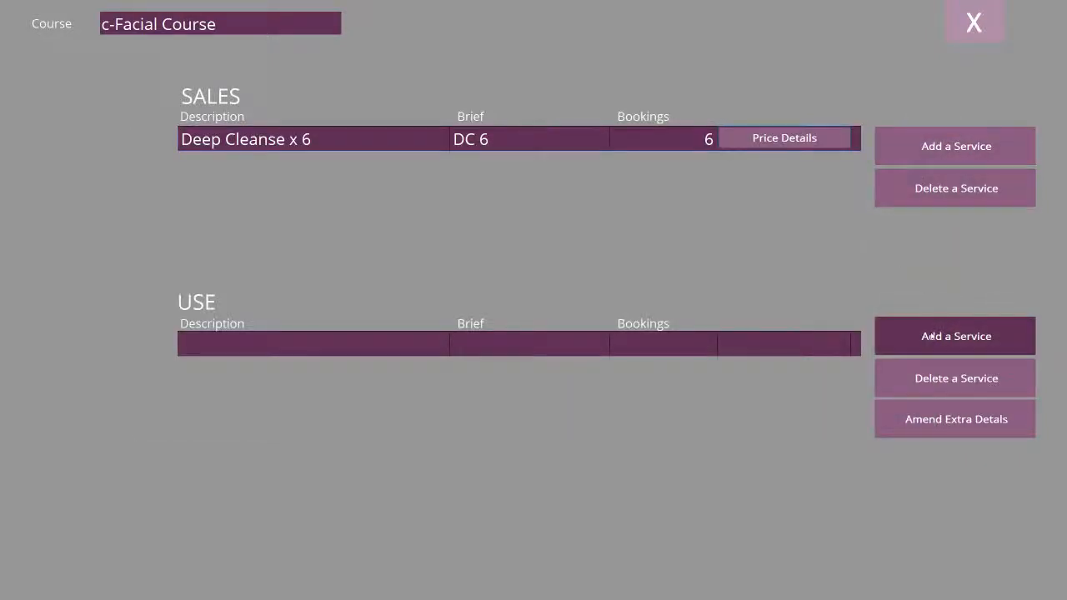
# Name the use service 'Deep Cleanse Booking', timed 45 minutes for Therapists only, then close setup
pyautogui.click(954, 336)
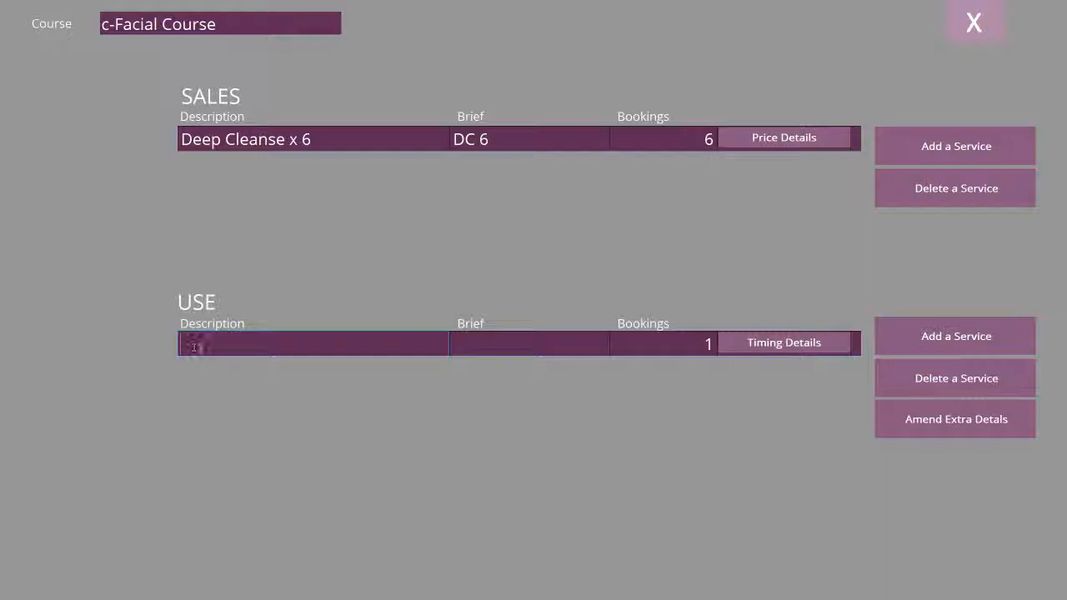
pyautogui.write('Deep Cleanse Booking')
pyautogui.click(529, 344)
pyautogui.write('DC Booking')
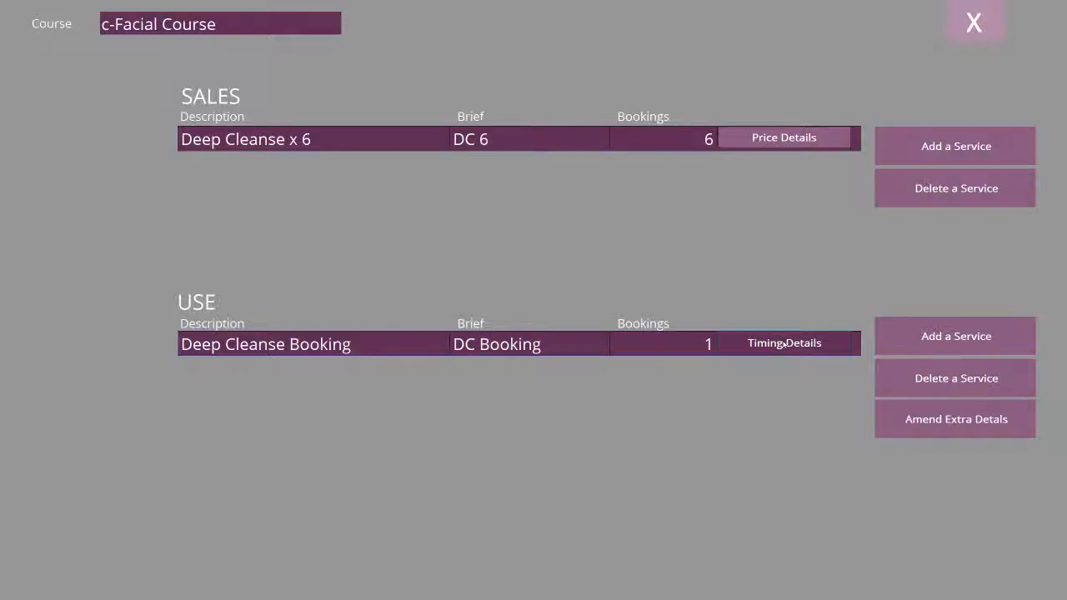
pyautogui.click(783, 342)
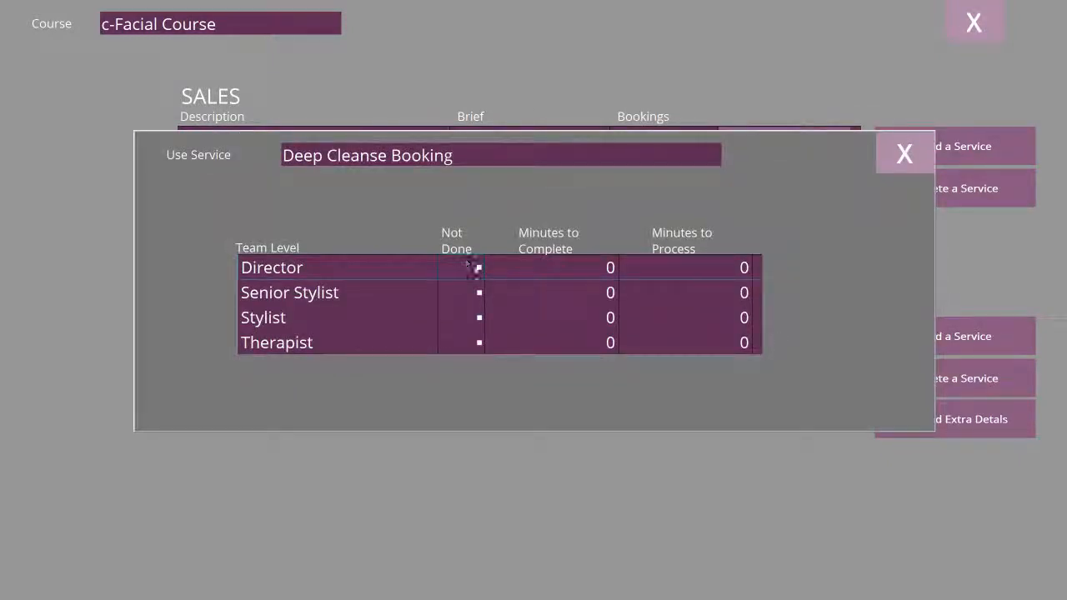
pyautogui.click(477, 267)
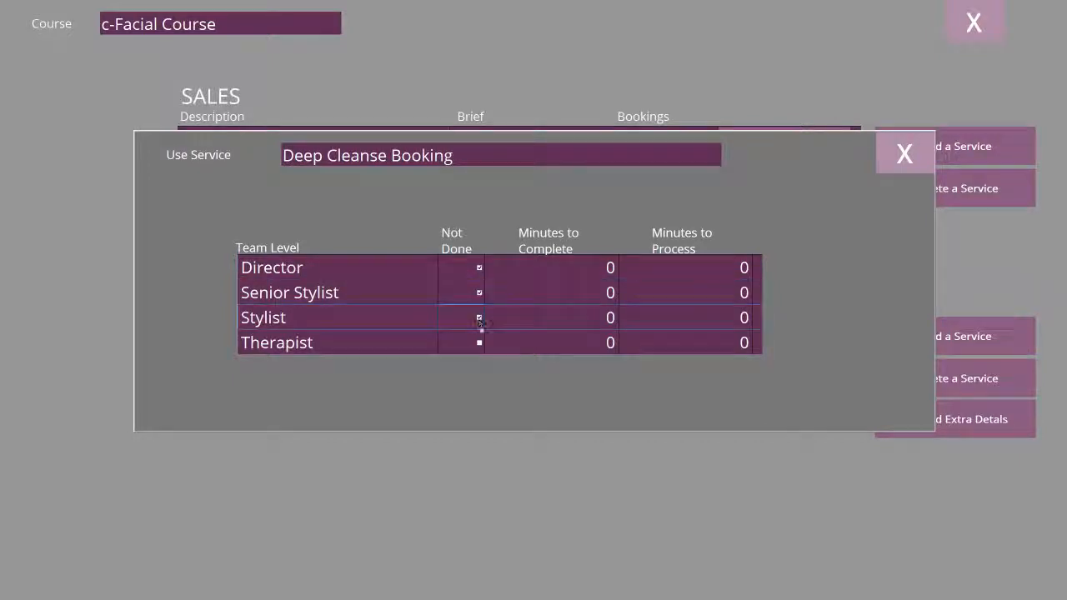
pyautogui.click(552, 342)
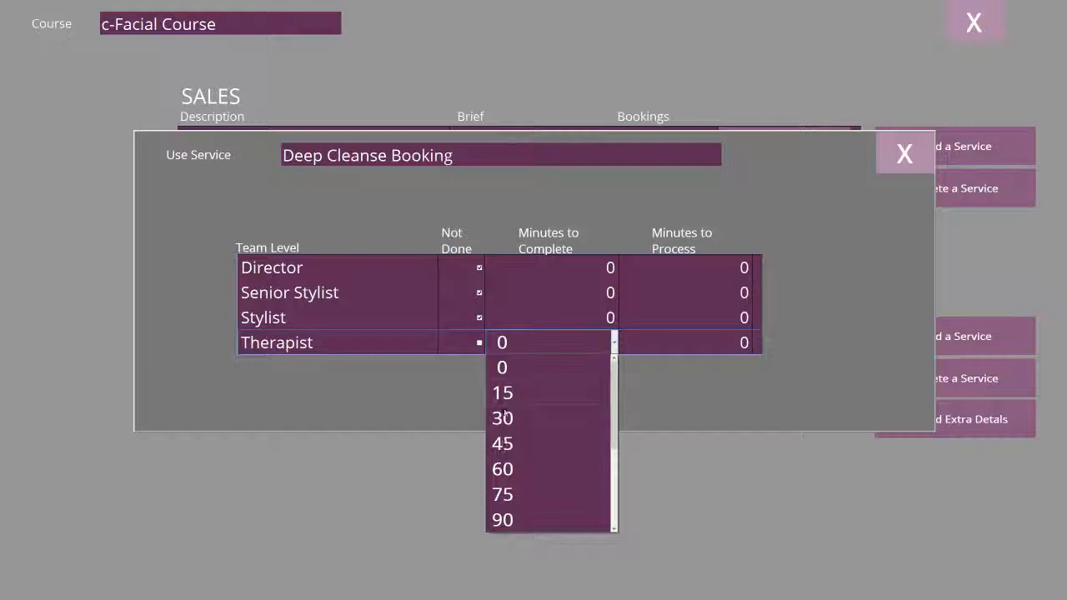
pyautogui.click(502, 443)
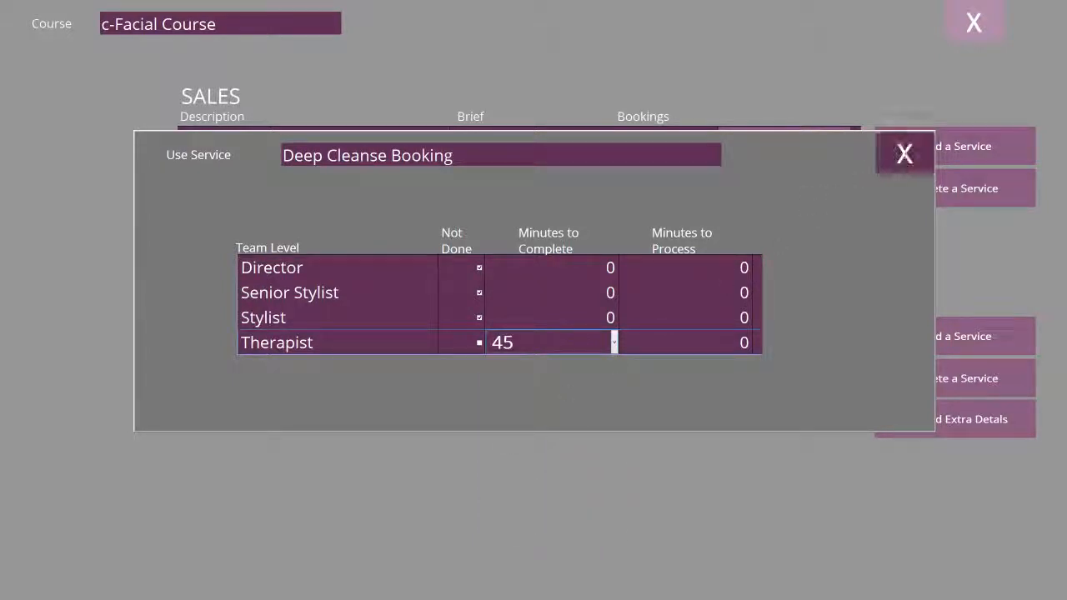
pyautogui.click(905, 154)
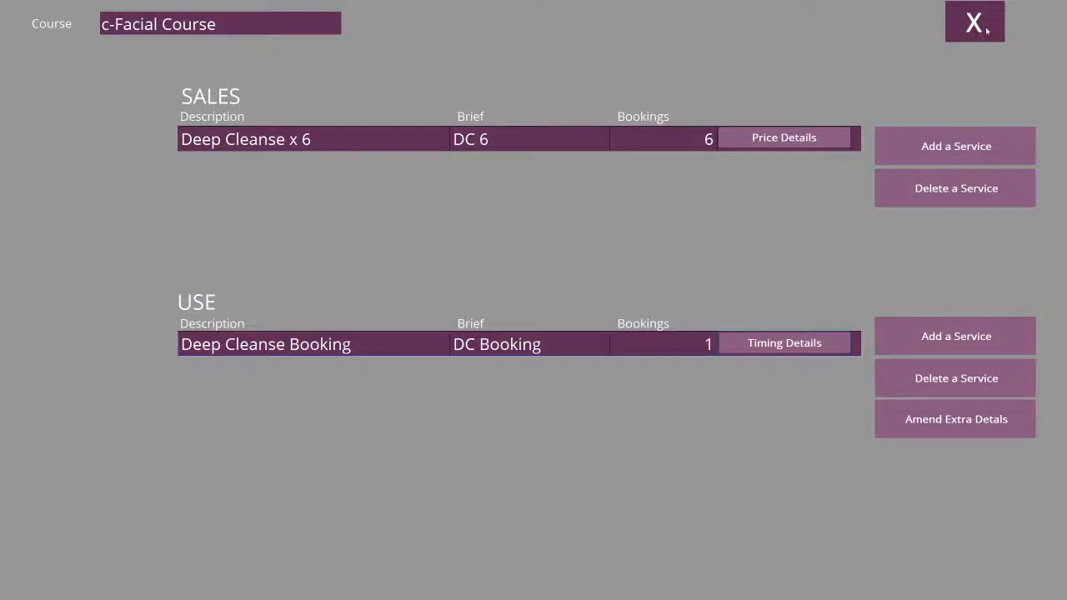
pyautogui.click(974, 21)
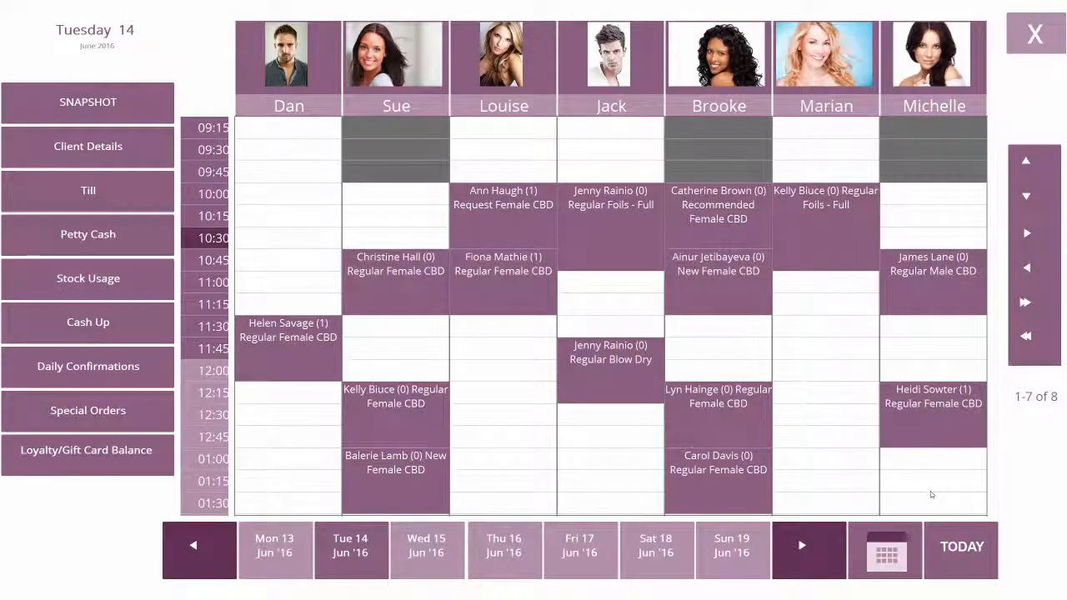
pyautogui.moveTo(87, 190)
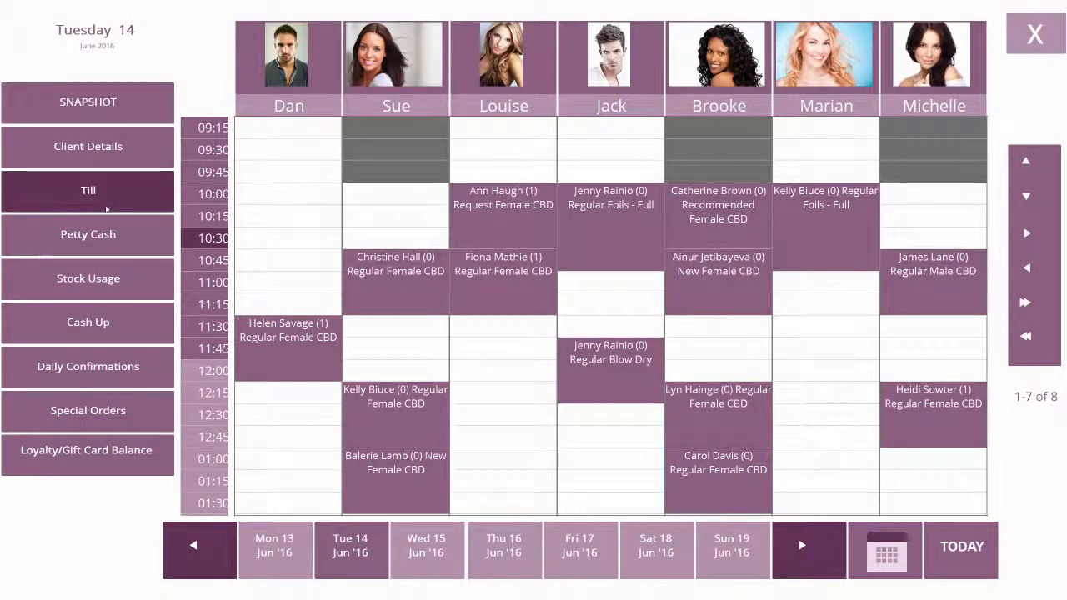
pyautogui.click(88, 190)
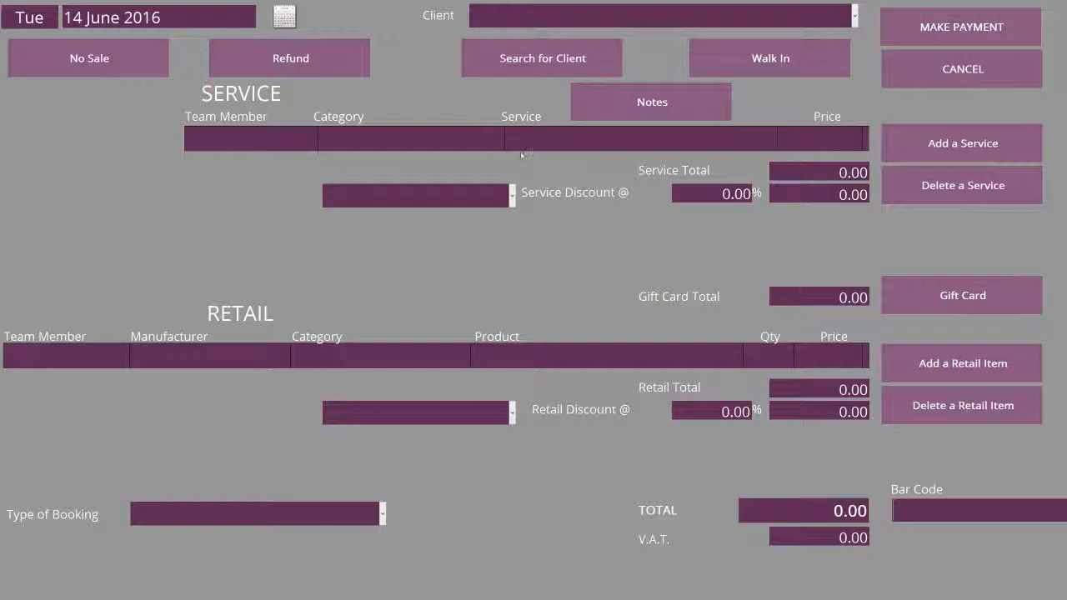
pyautogui.click(541, 58)
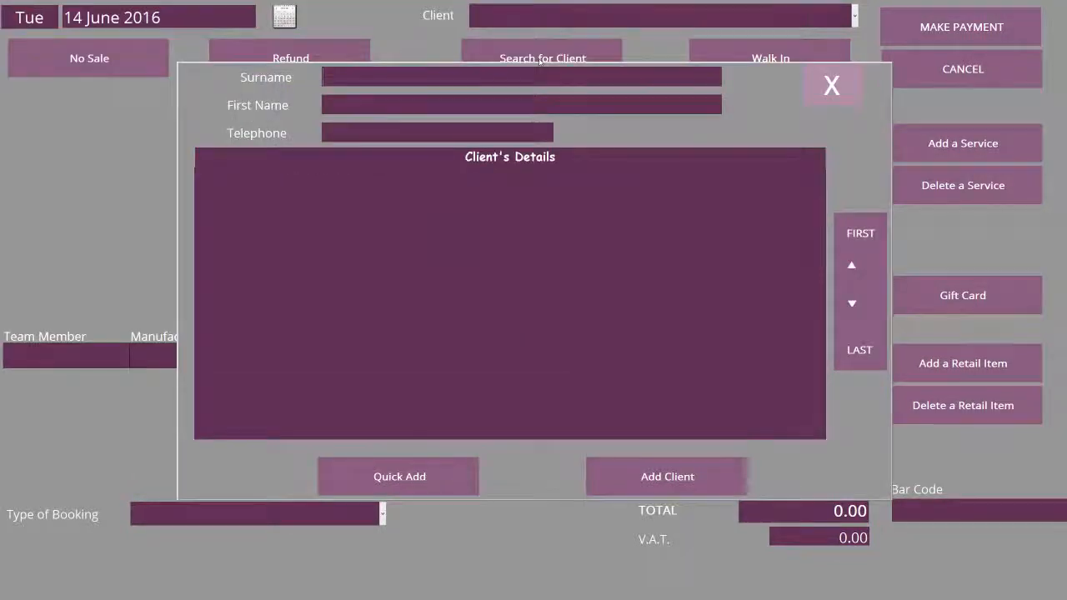
pyautogui.write('S')
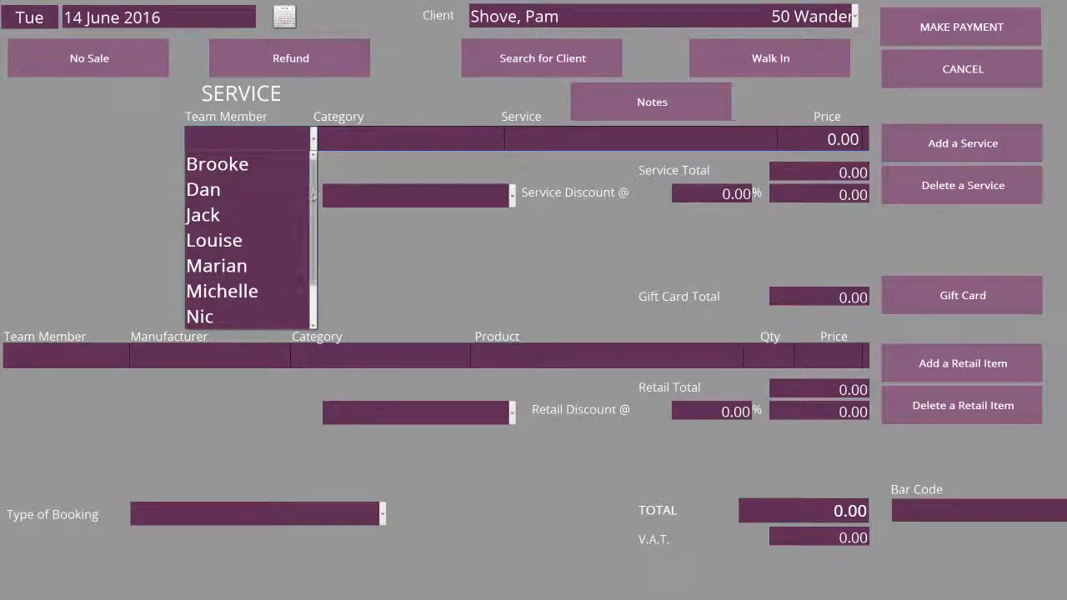
pyautogui.scroll(-3)
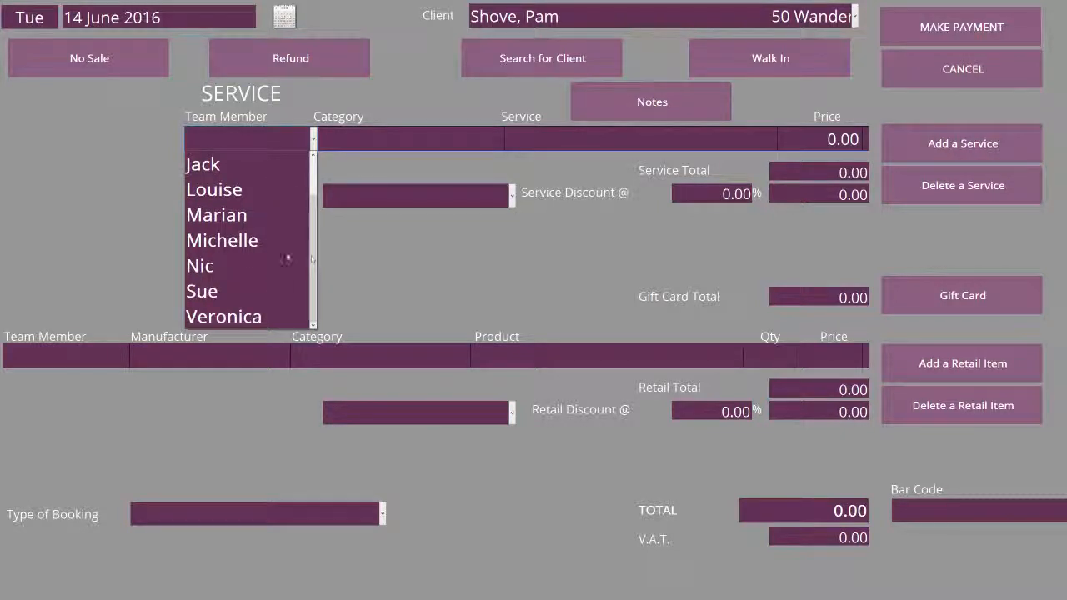
pyautogui.click(202, 291)
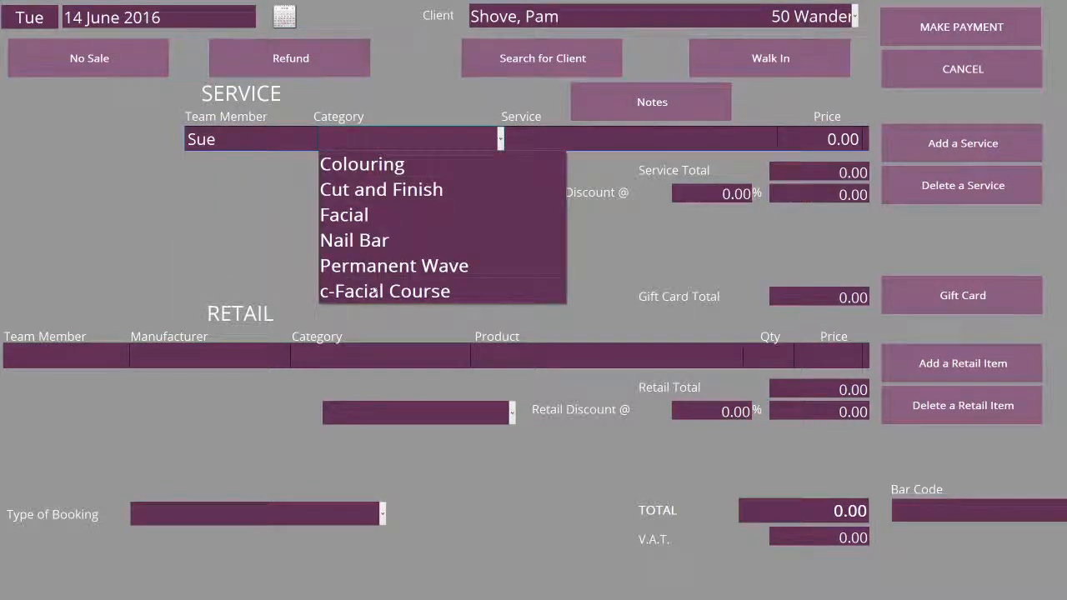
pyautogui.click(385, 291)
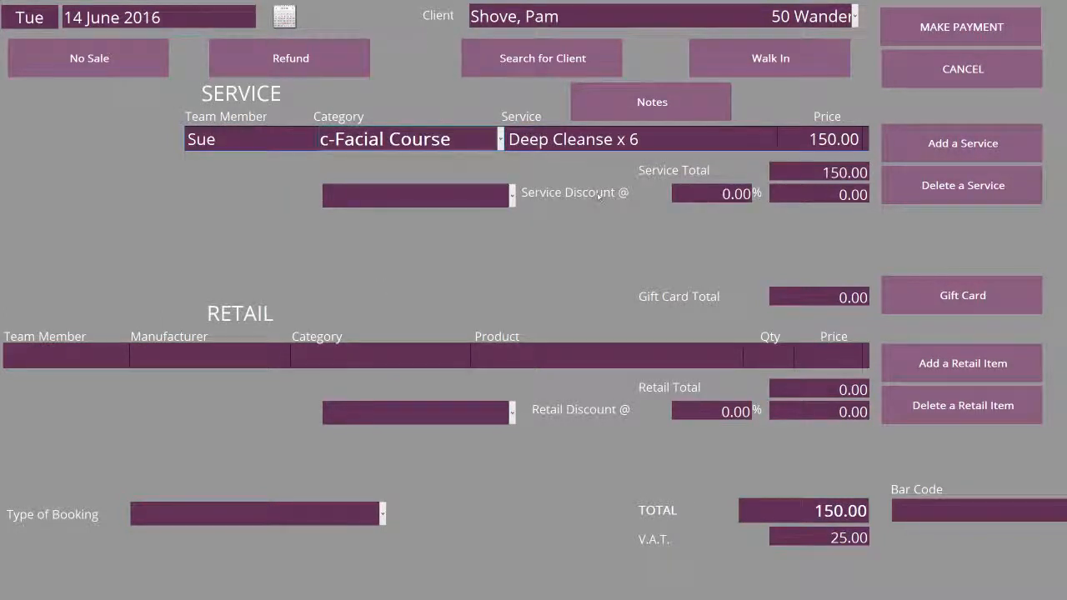
pyautogui.click(960, 26)
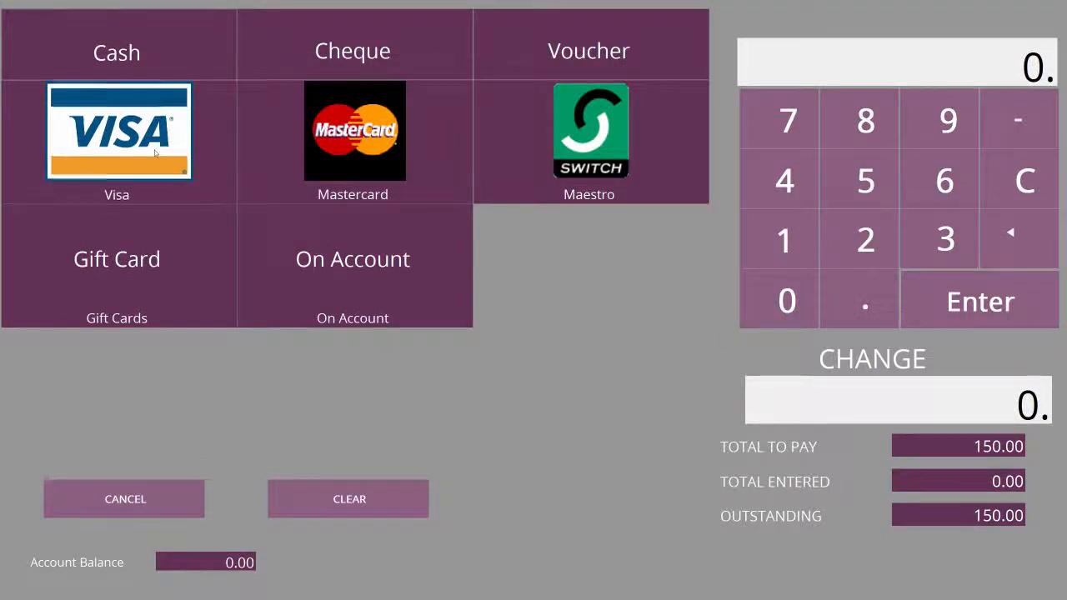
# Pay the full 150.00 by Visa and dismiss the till drawer reminder
pyautogui.click(117, 129)
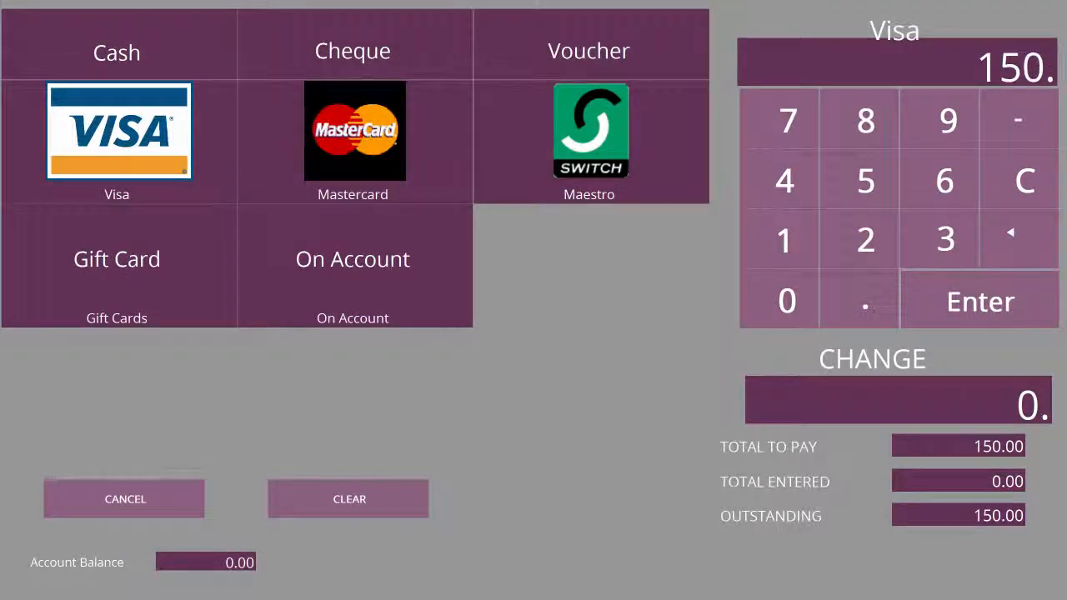
pyautogui.click(980, 300)
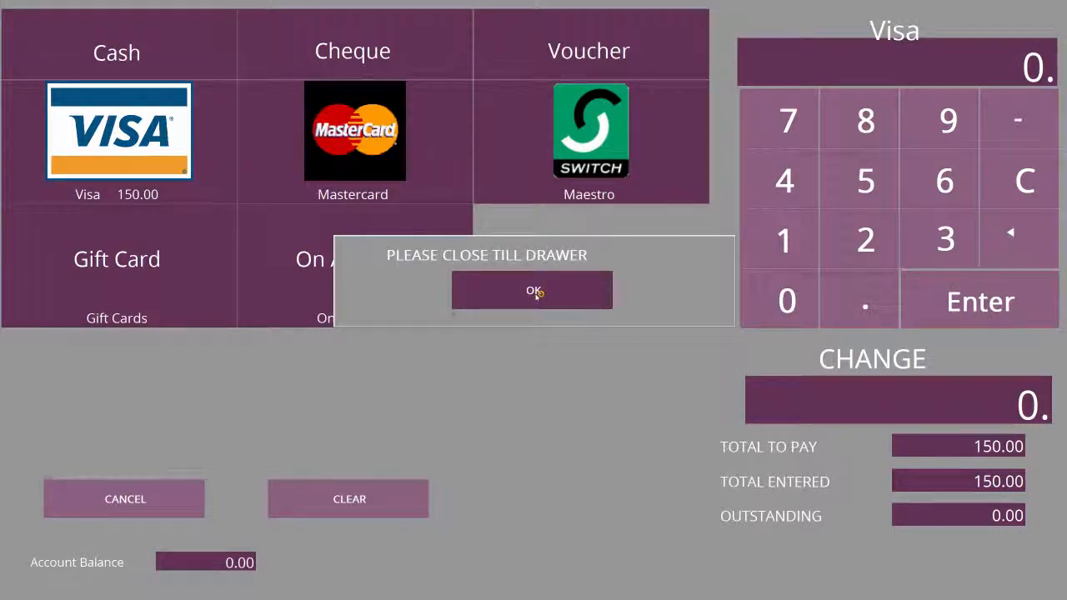
pyautogui.click(532, 290)
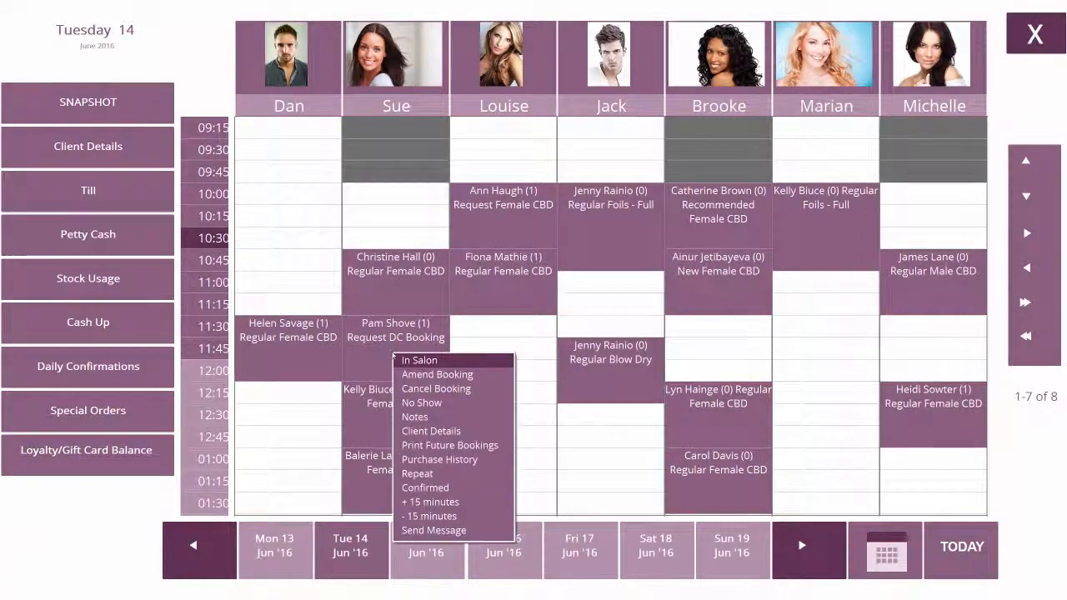
pyautogui.click(431, 430)
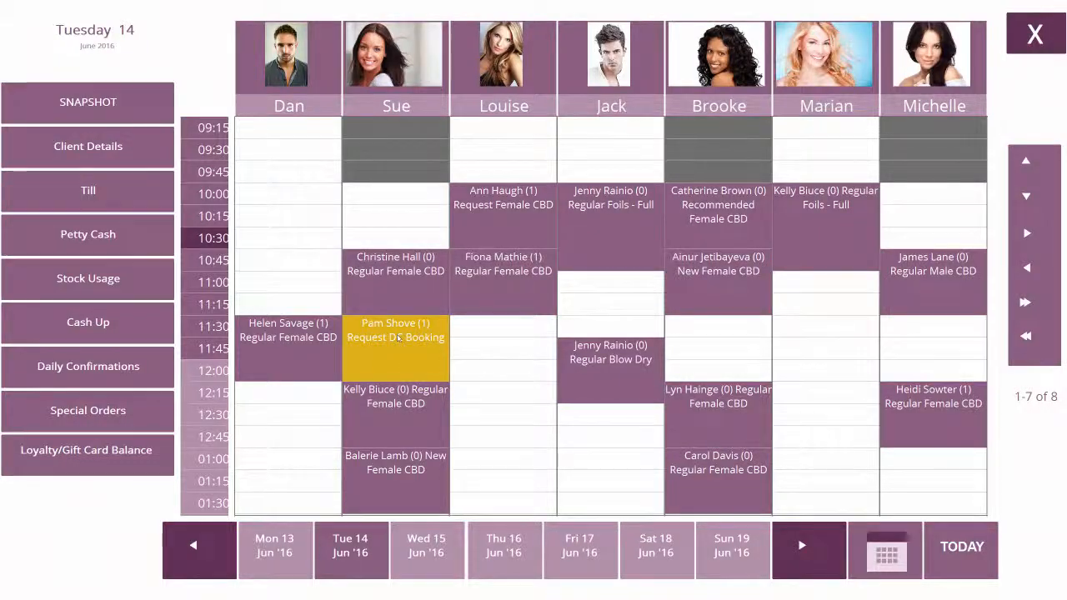
pyautogui.click(395, 330)
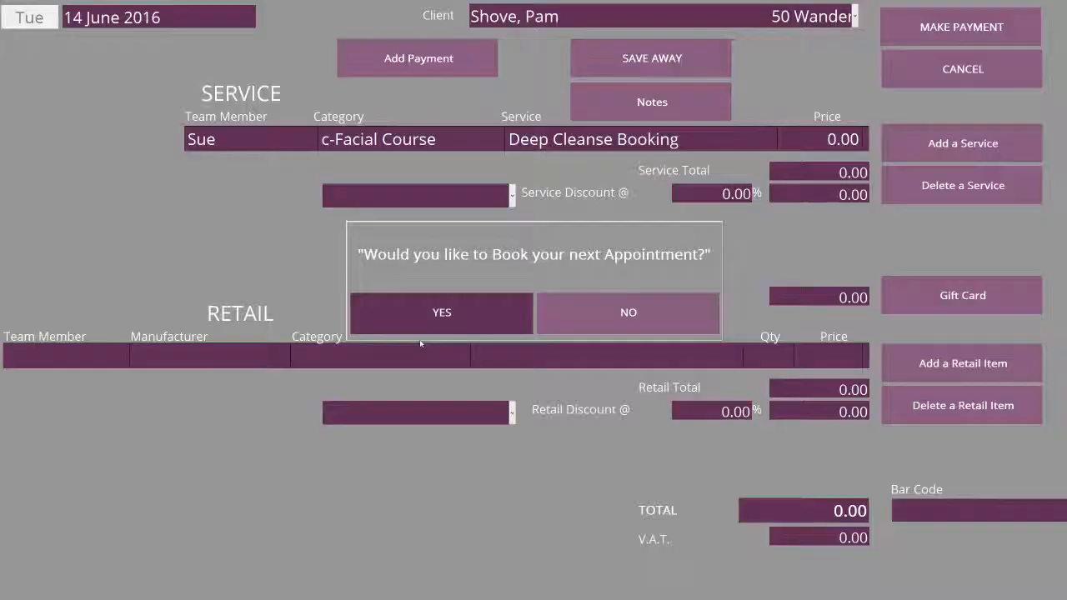
pyautogui.click(628, 313)
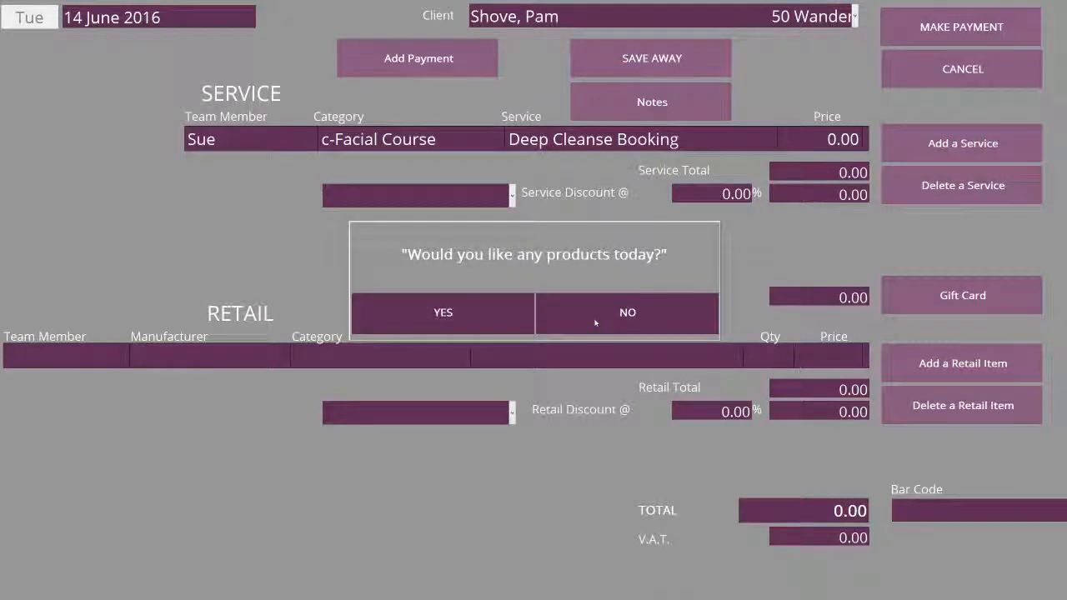
pyautogui.click(627, 312)
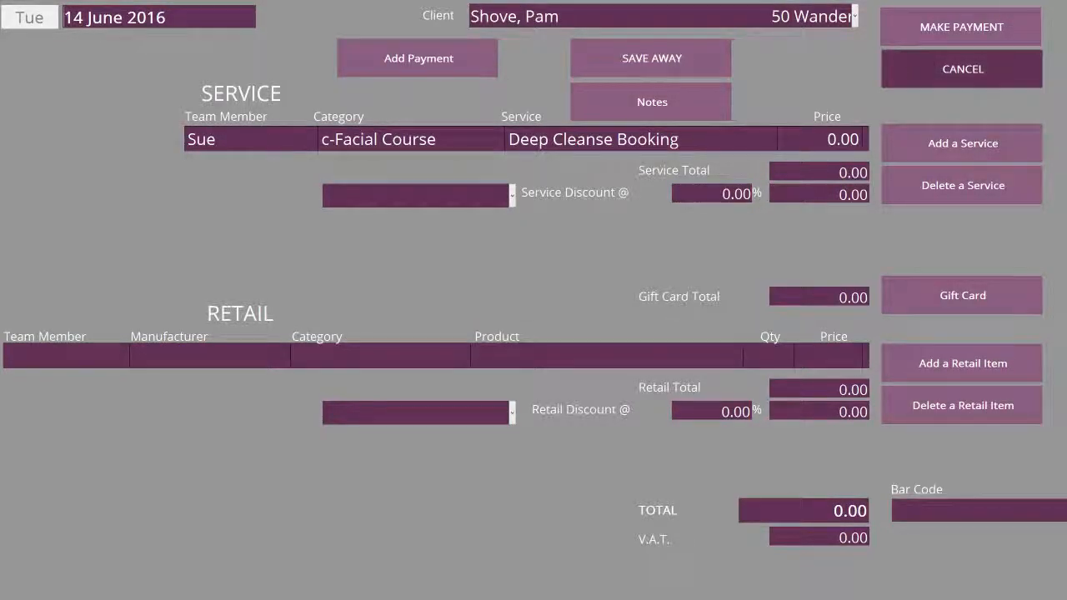